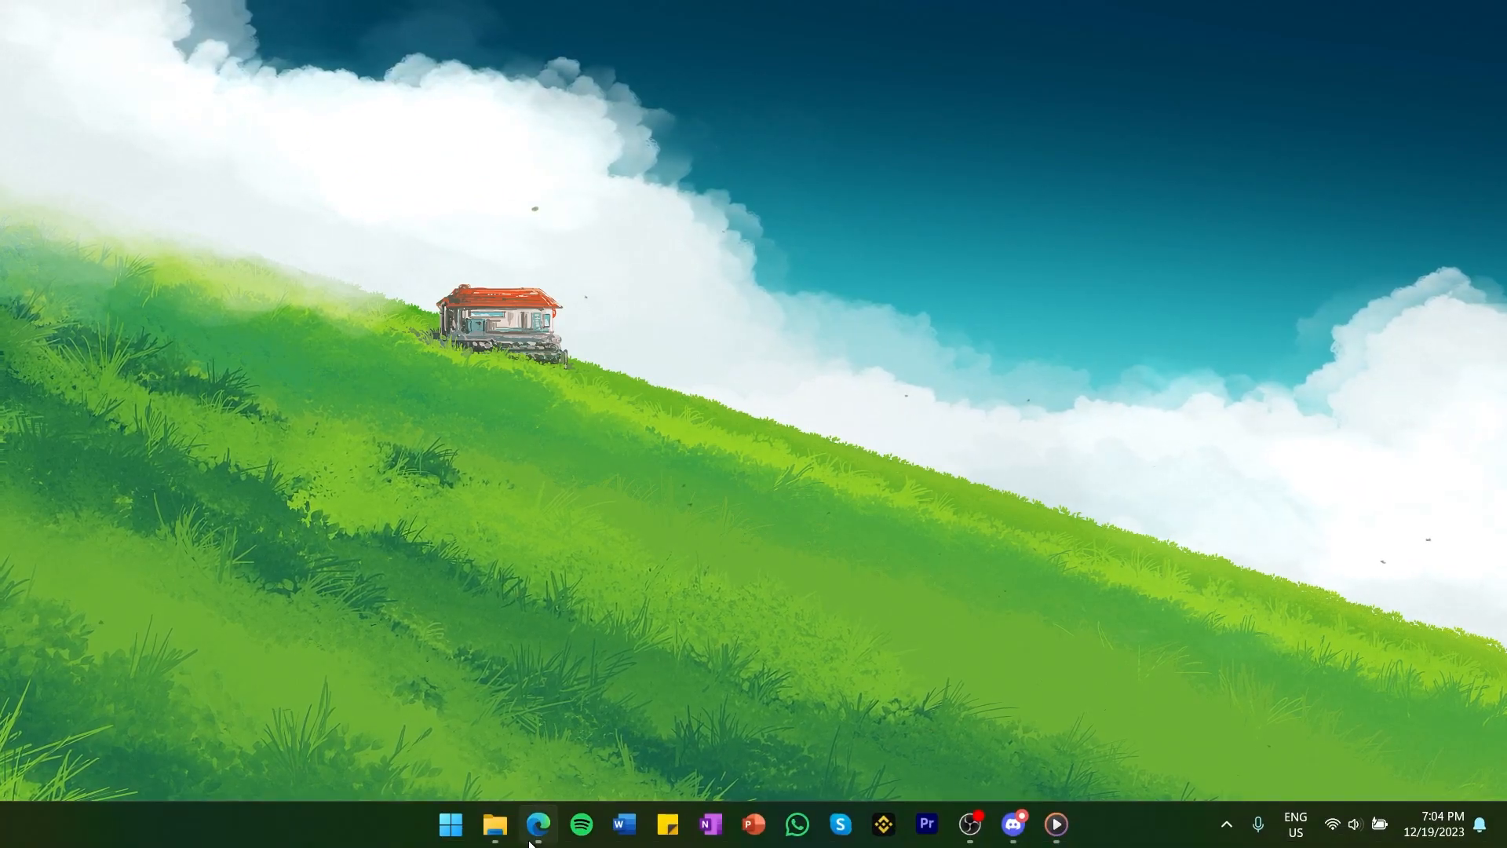
Step: Bring up the Blox Fruits page in the browser and cycle through three promotional images
left_click(539, 824)
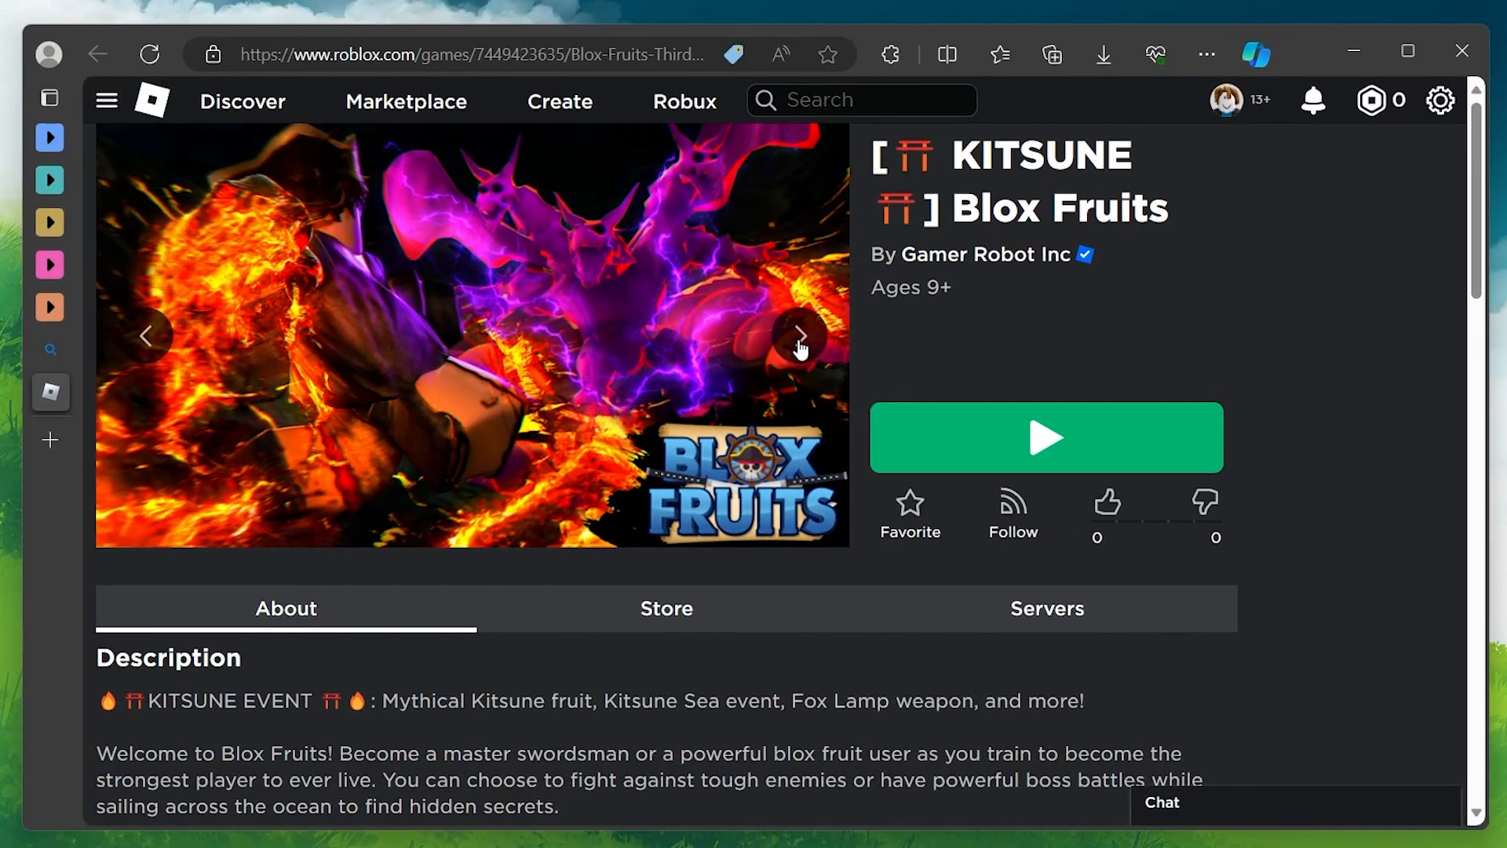
left_click(799, 336)
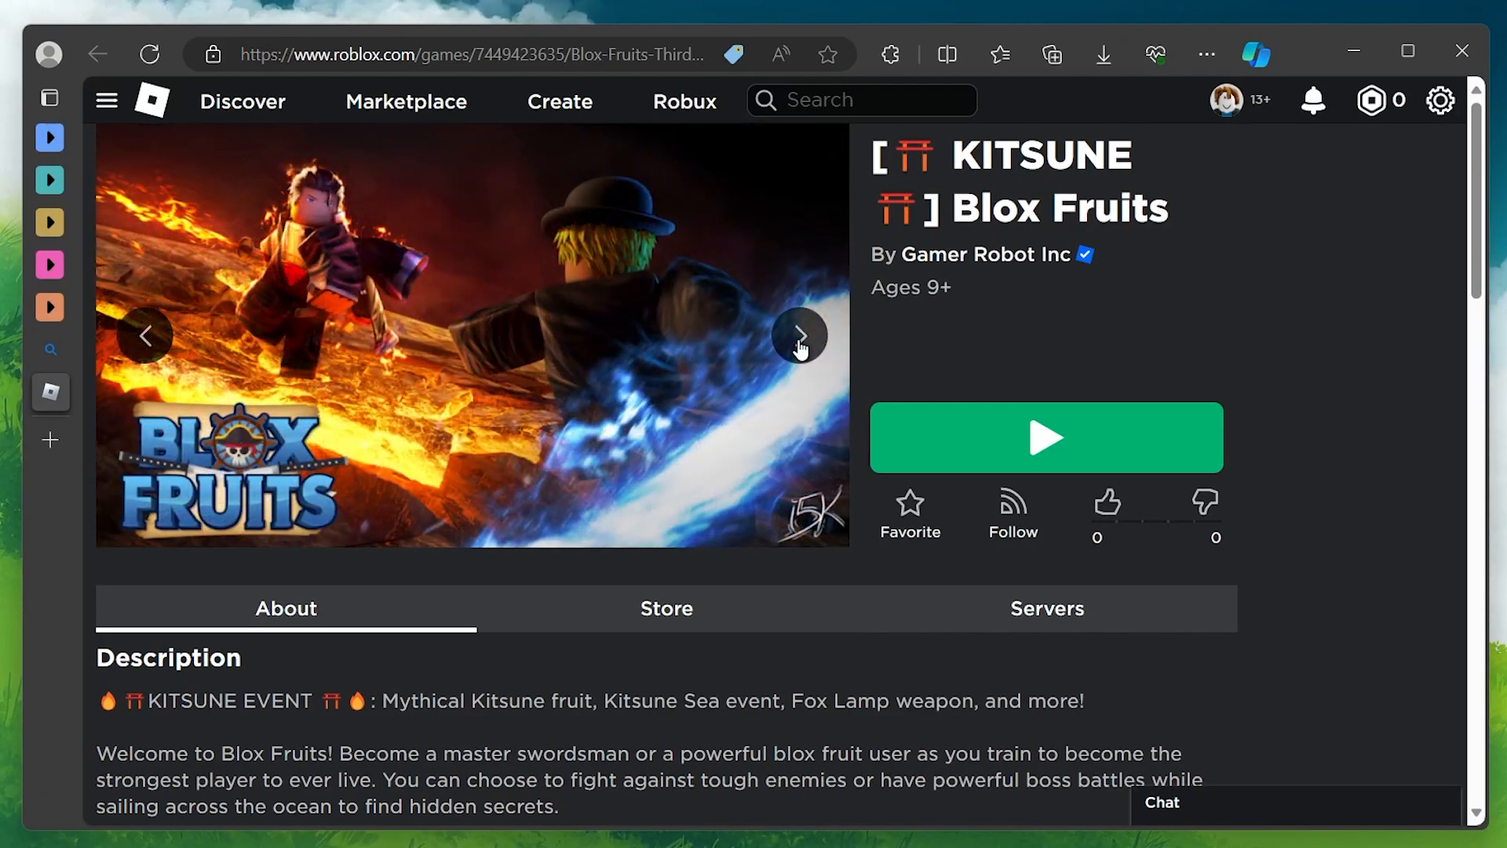
left_click(799, 336)
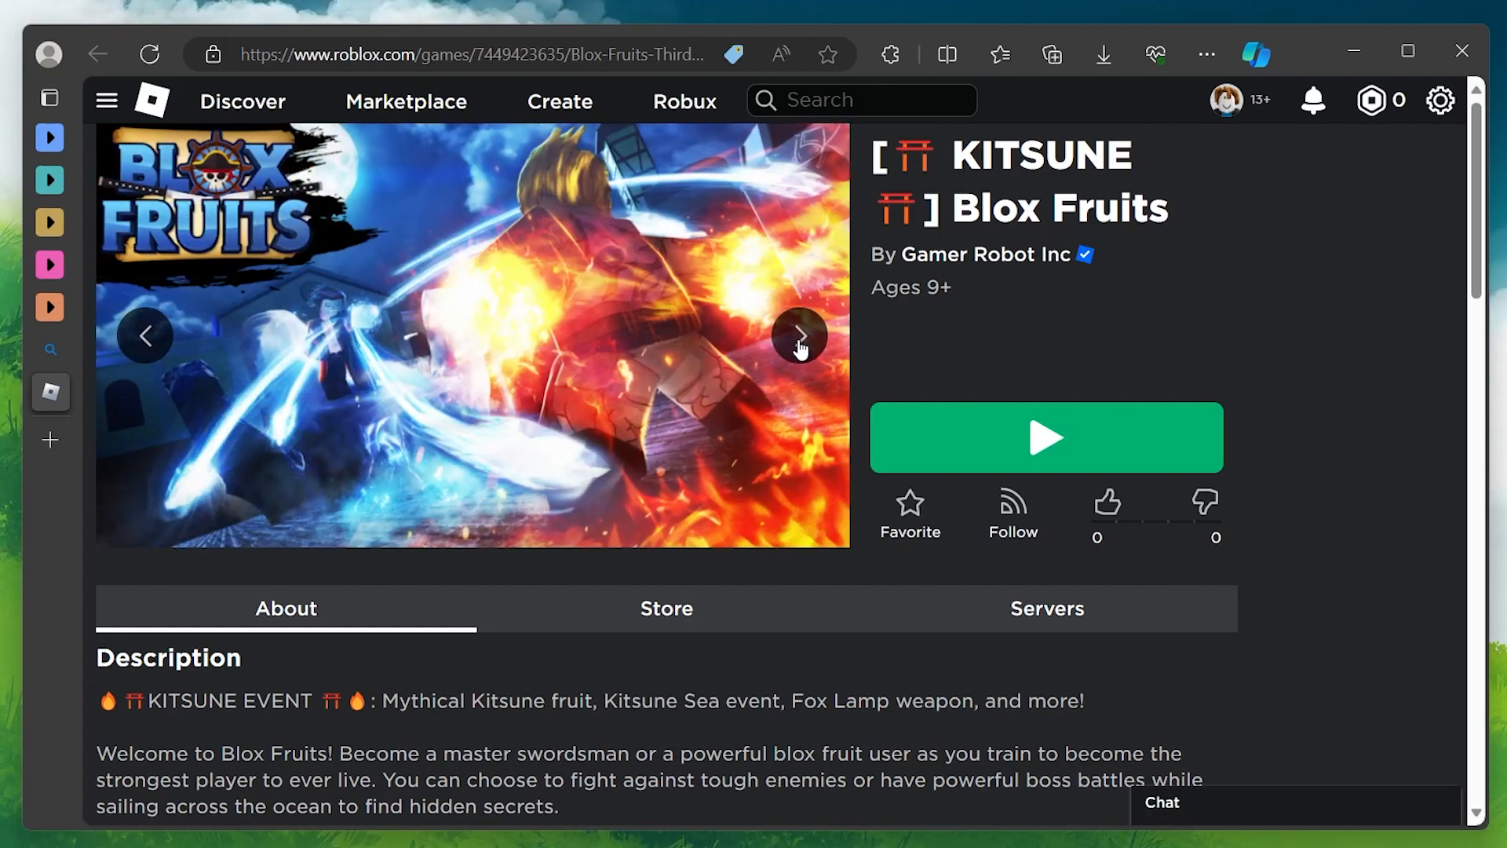
left_click(799, 336)
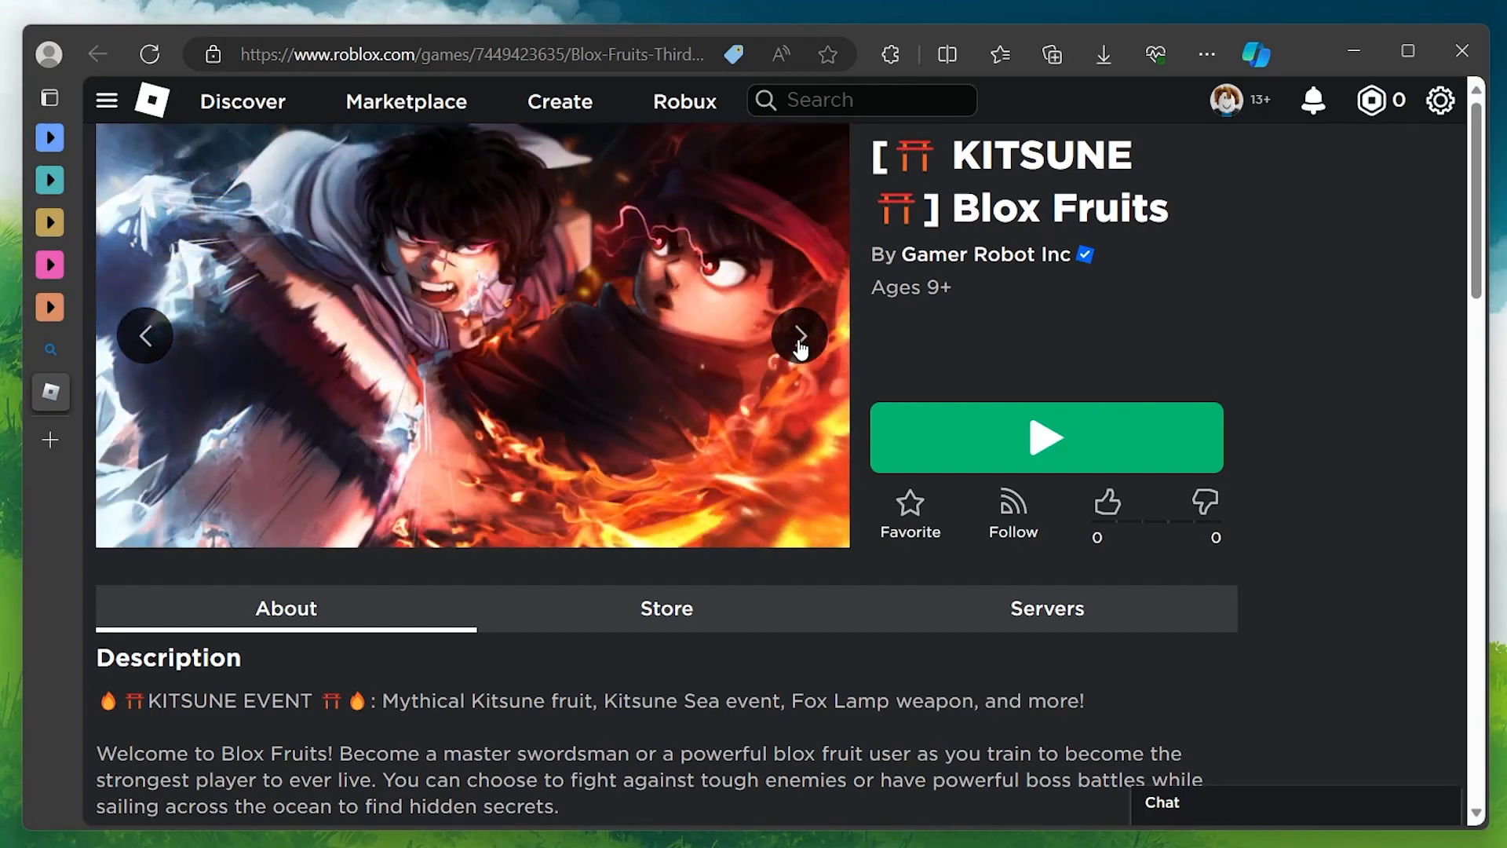
Step: Scroll the Blox Fruits page down to Social Links, Badges and Recommended Experiences
scroll("down", 3)
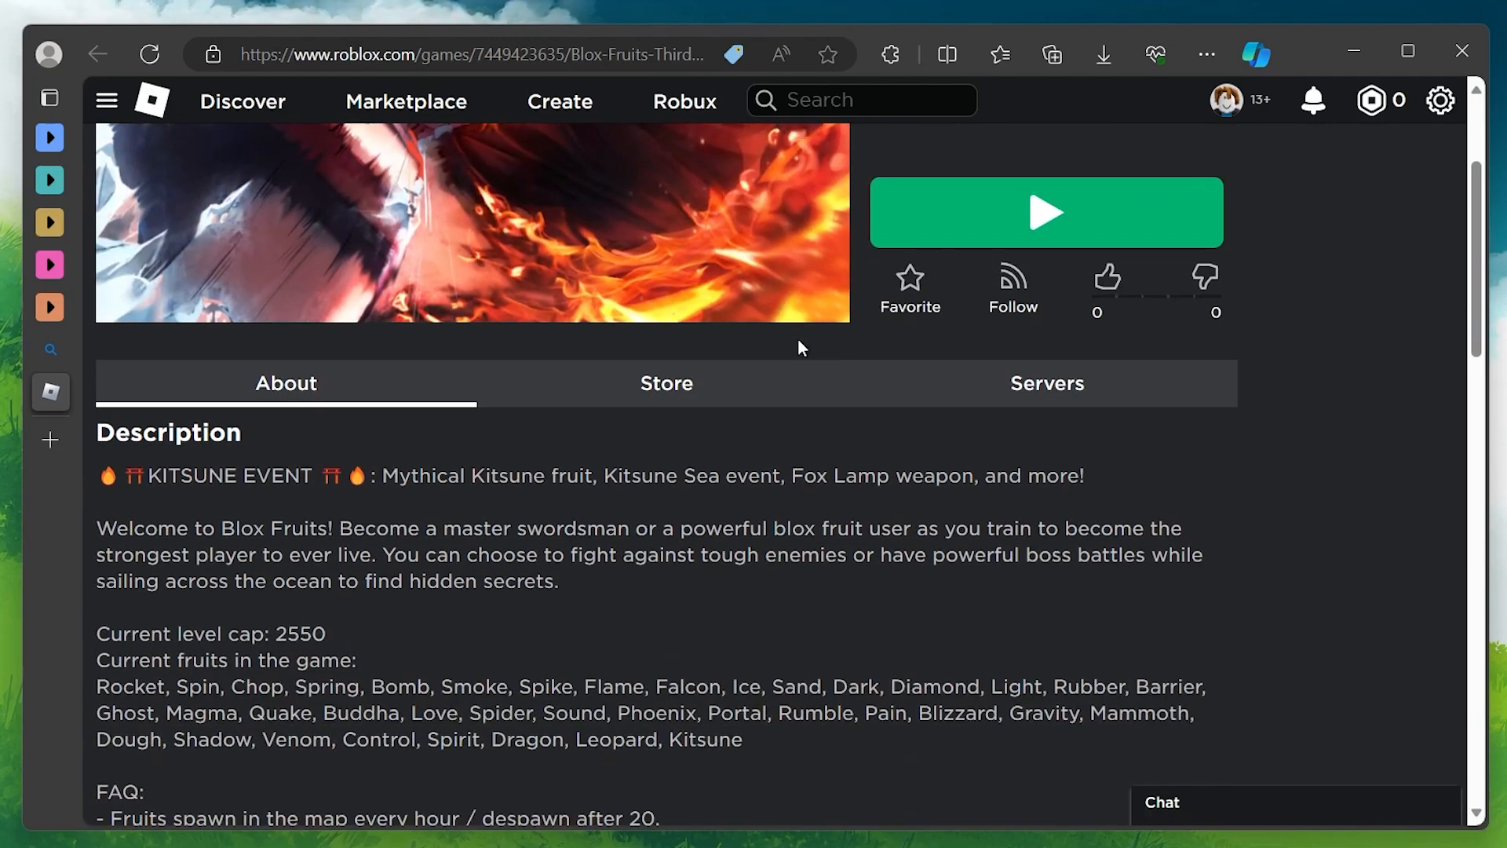
scroll("down", 3)
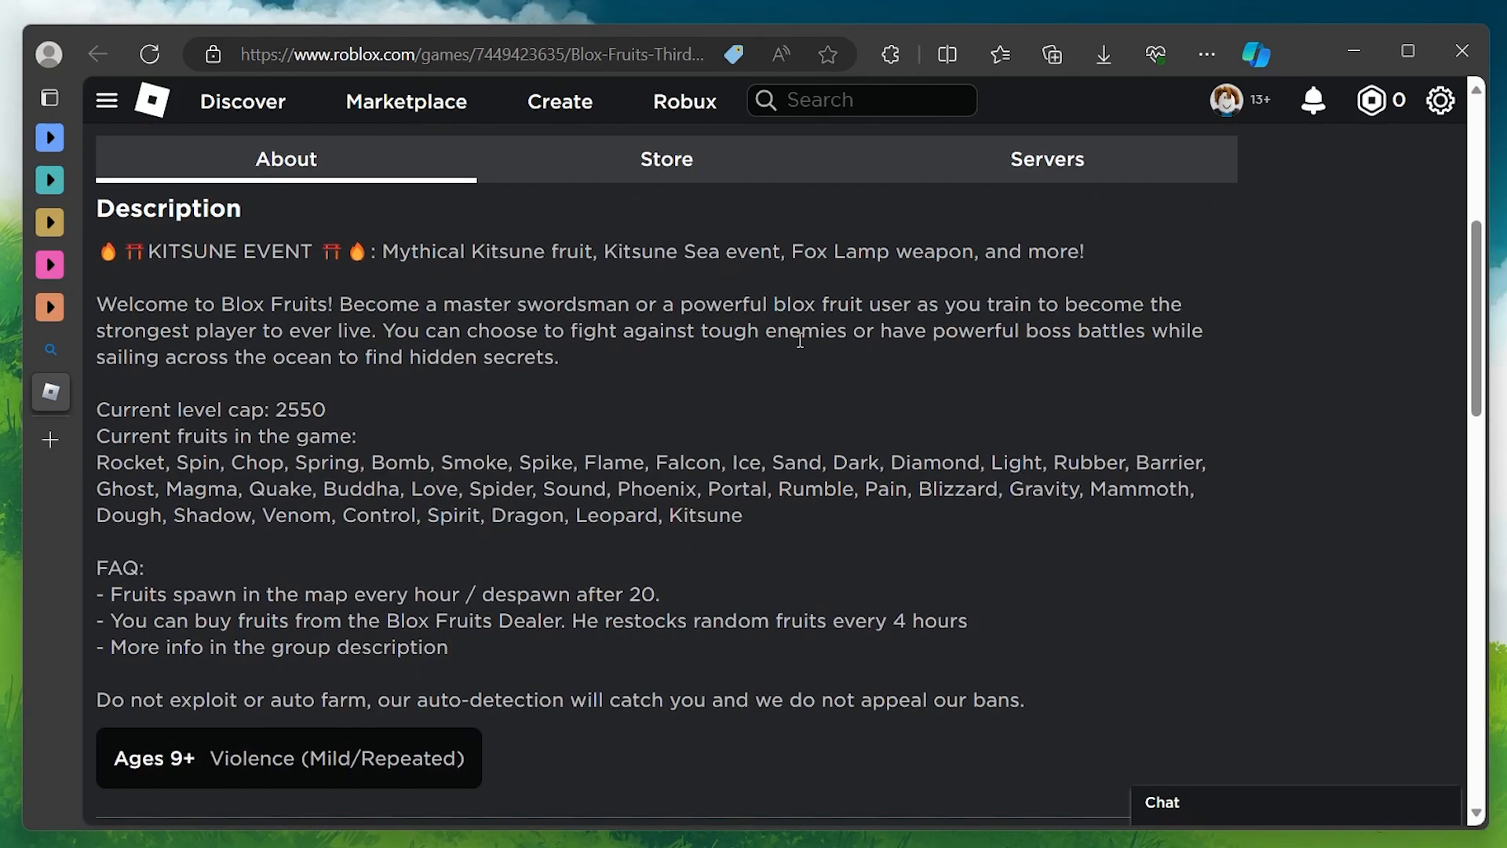
scroll("down", 3)
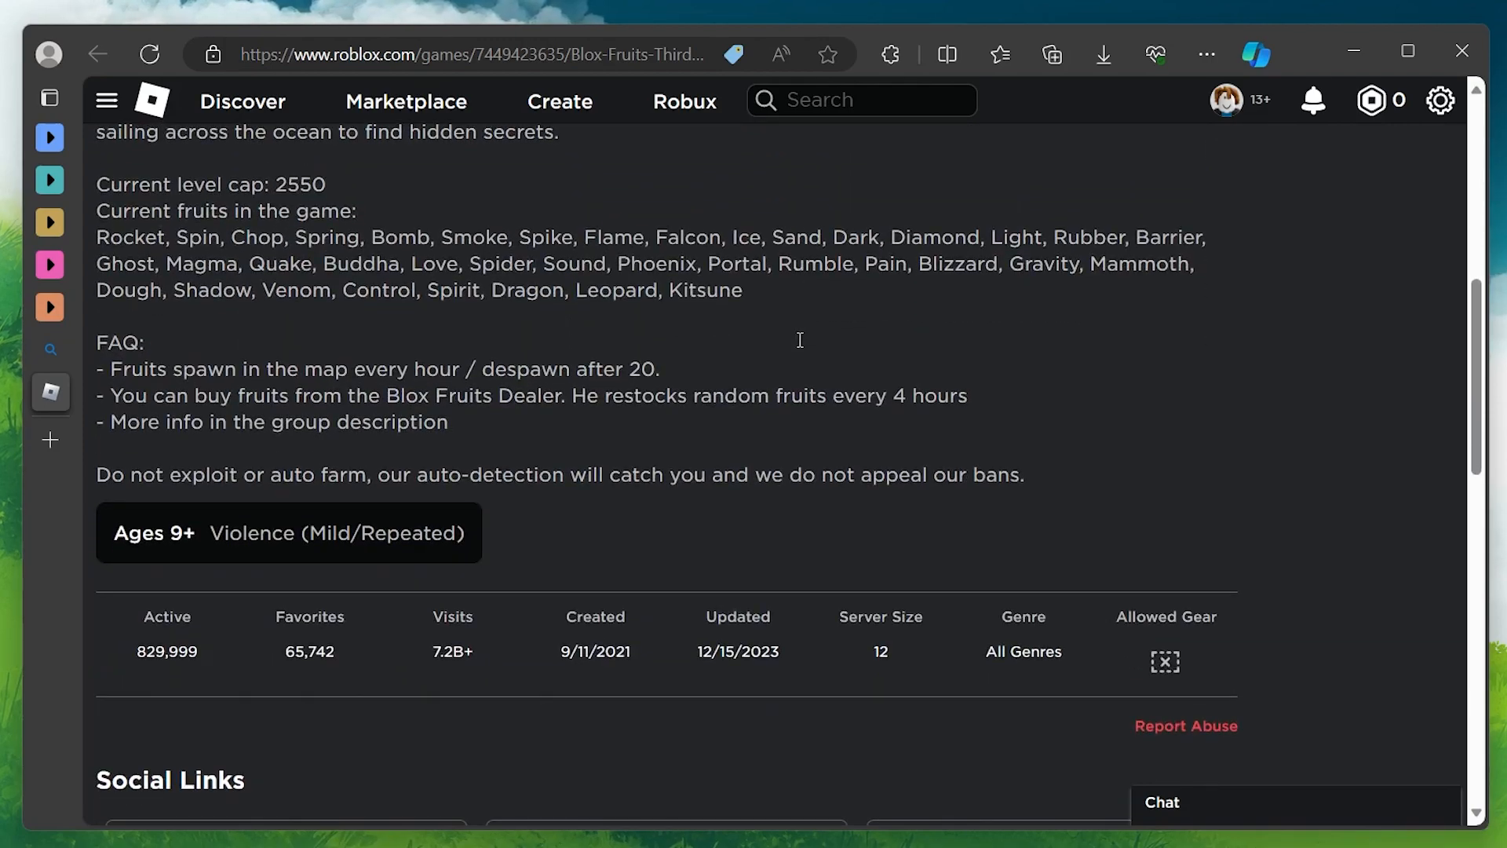
scroll("down", 3)
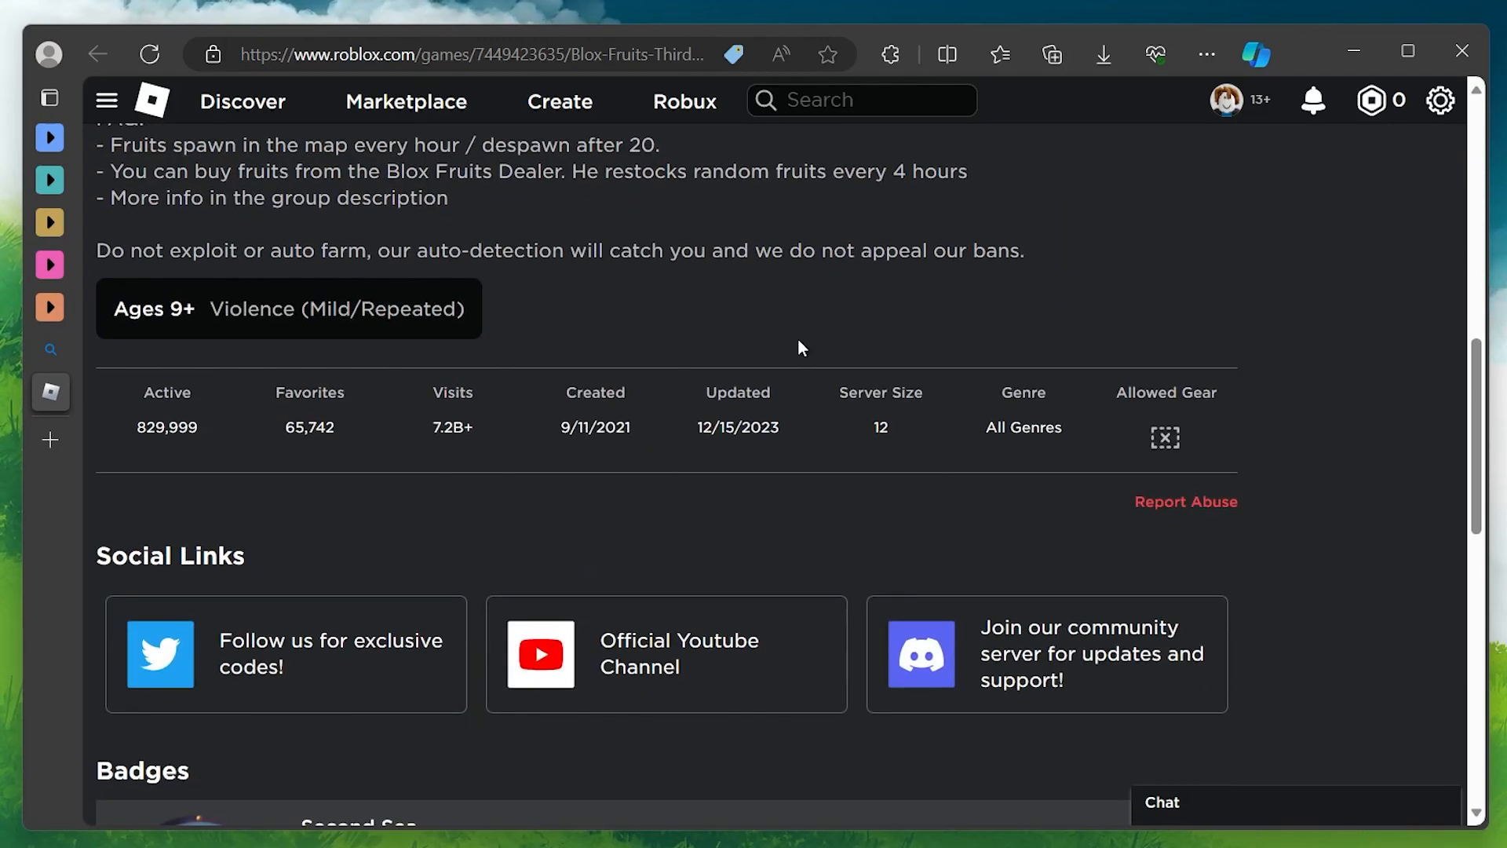
scroll("down", 3)
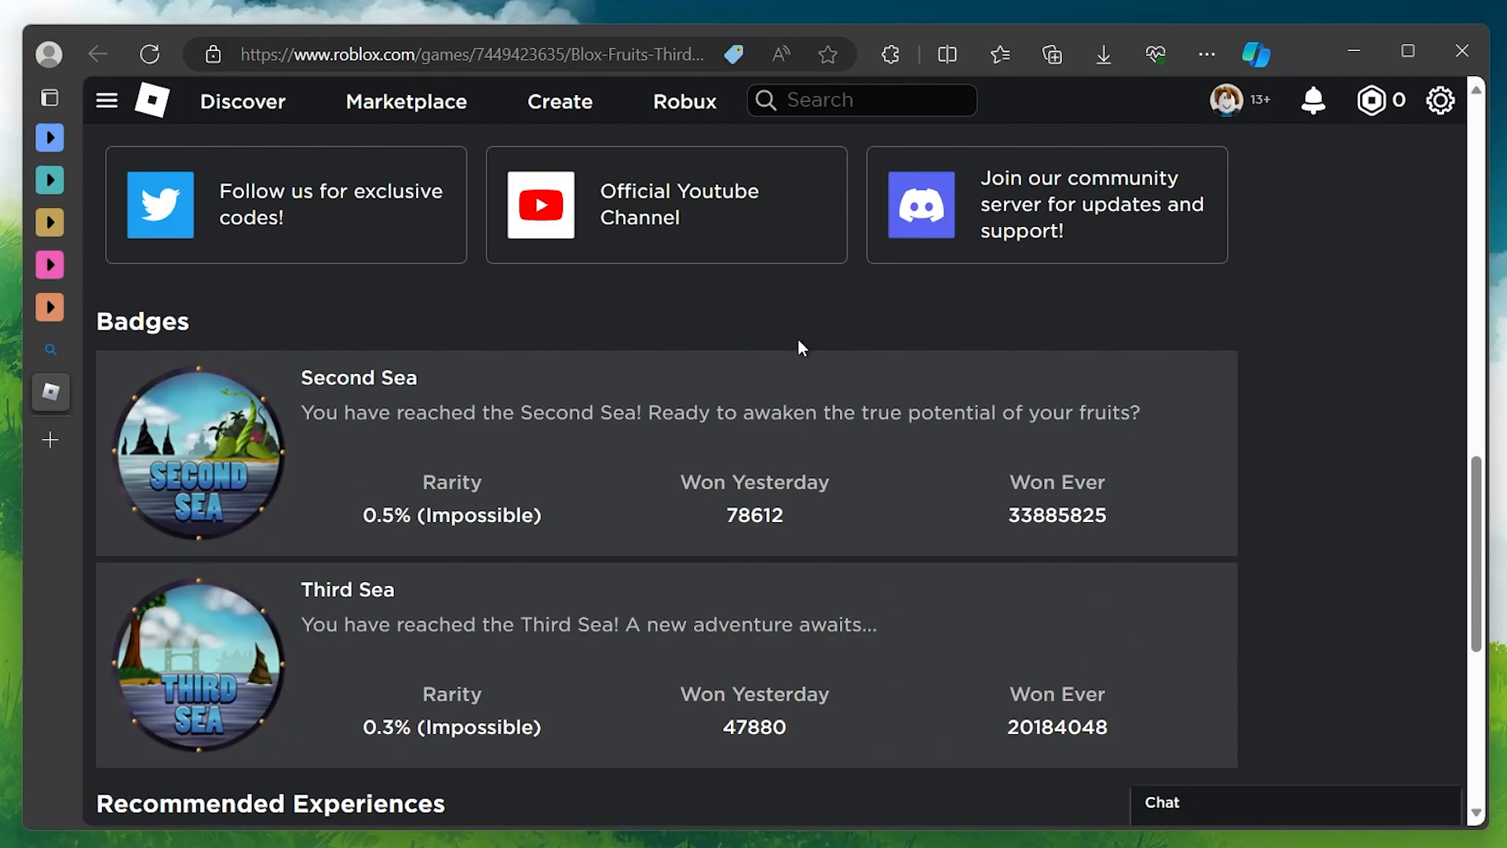
scroll("down", 3)
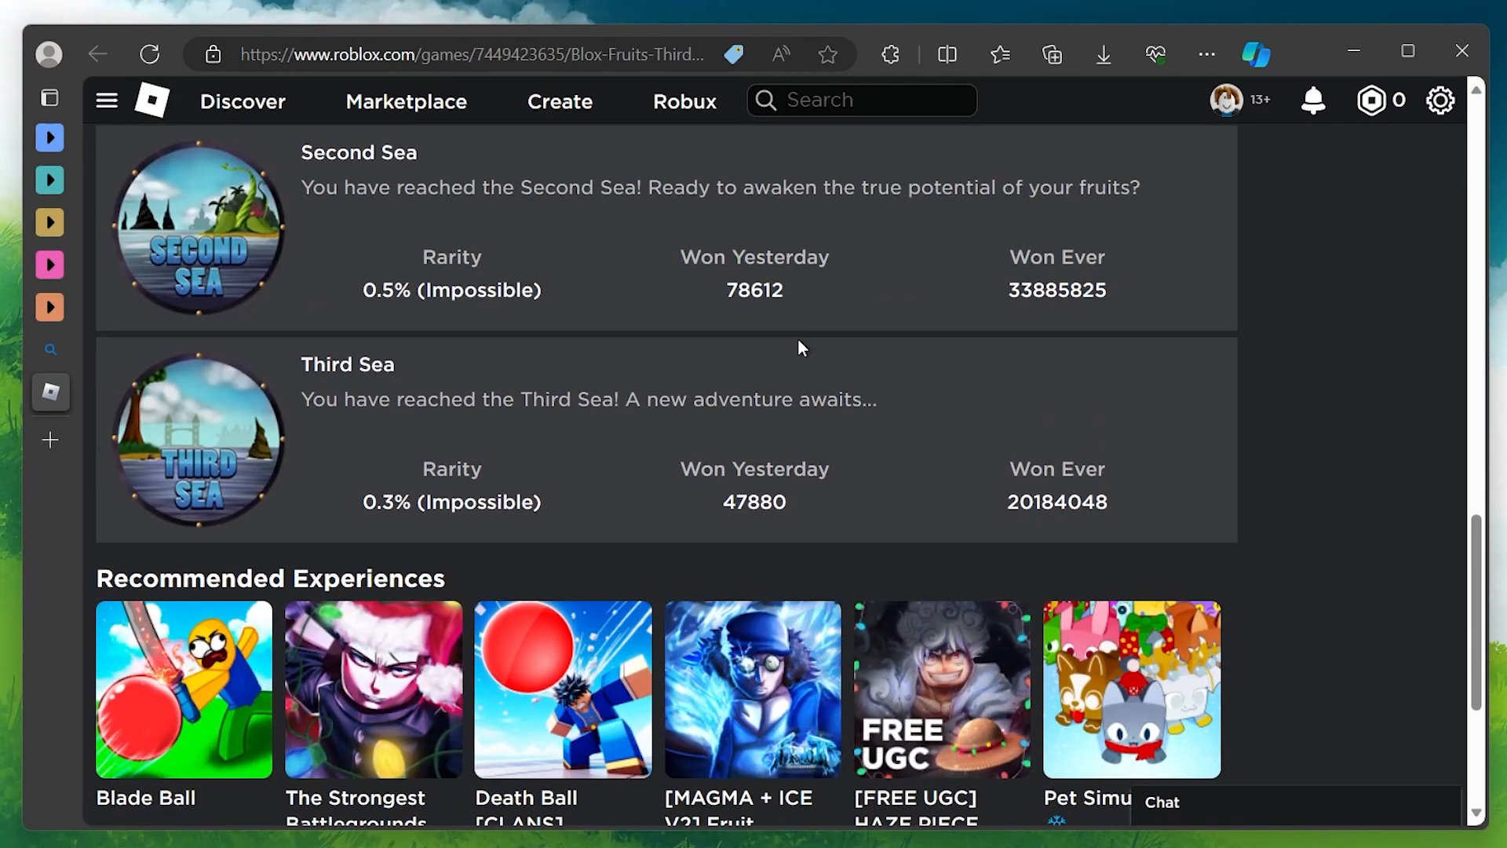
scroll("up", 3)
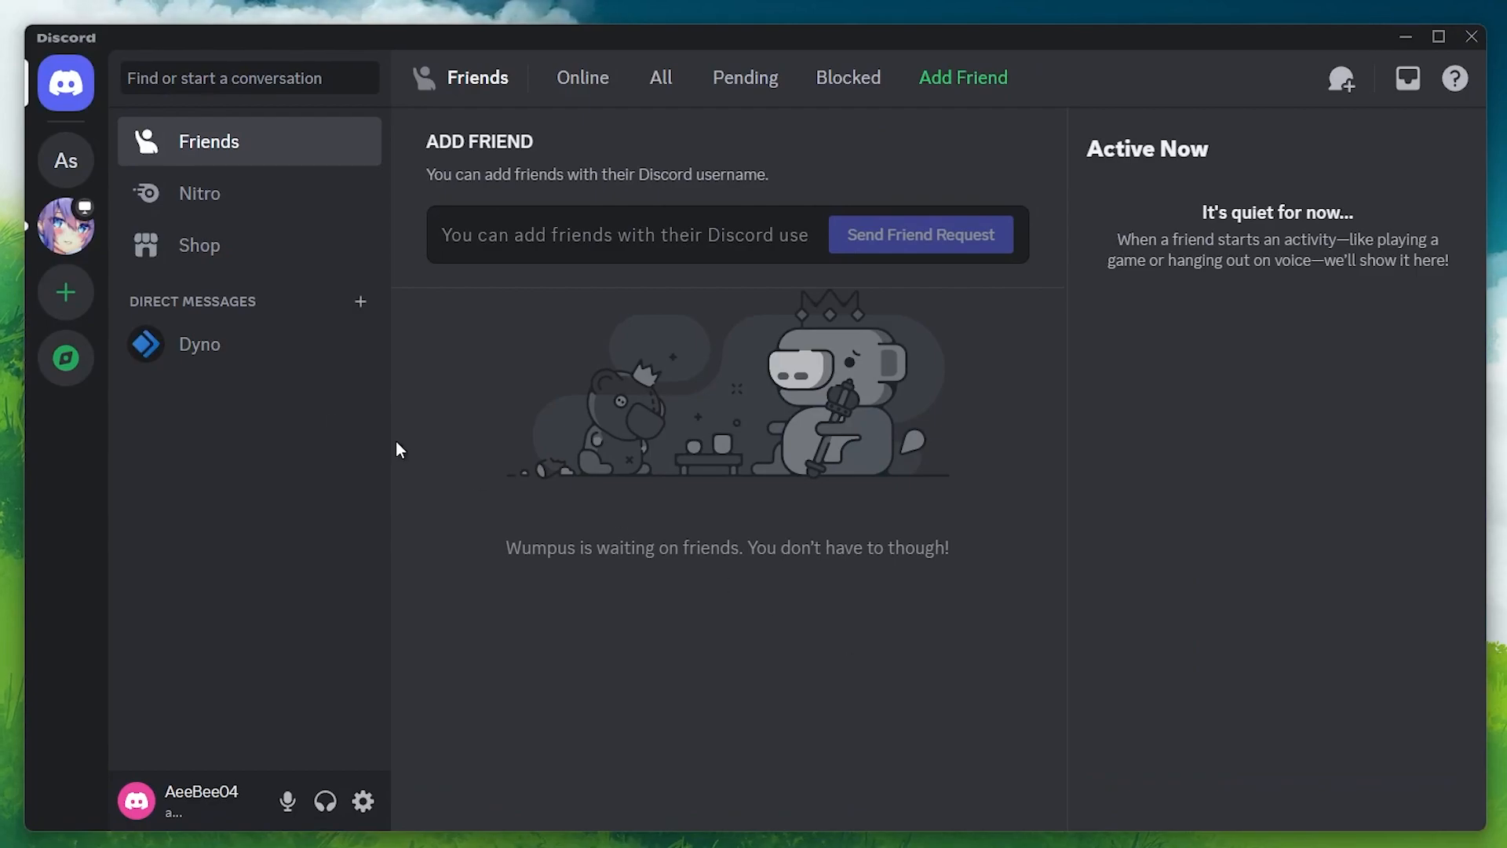
Step: Start adding a server from the Discord server sidebar
left_click(66, 292)
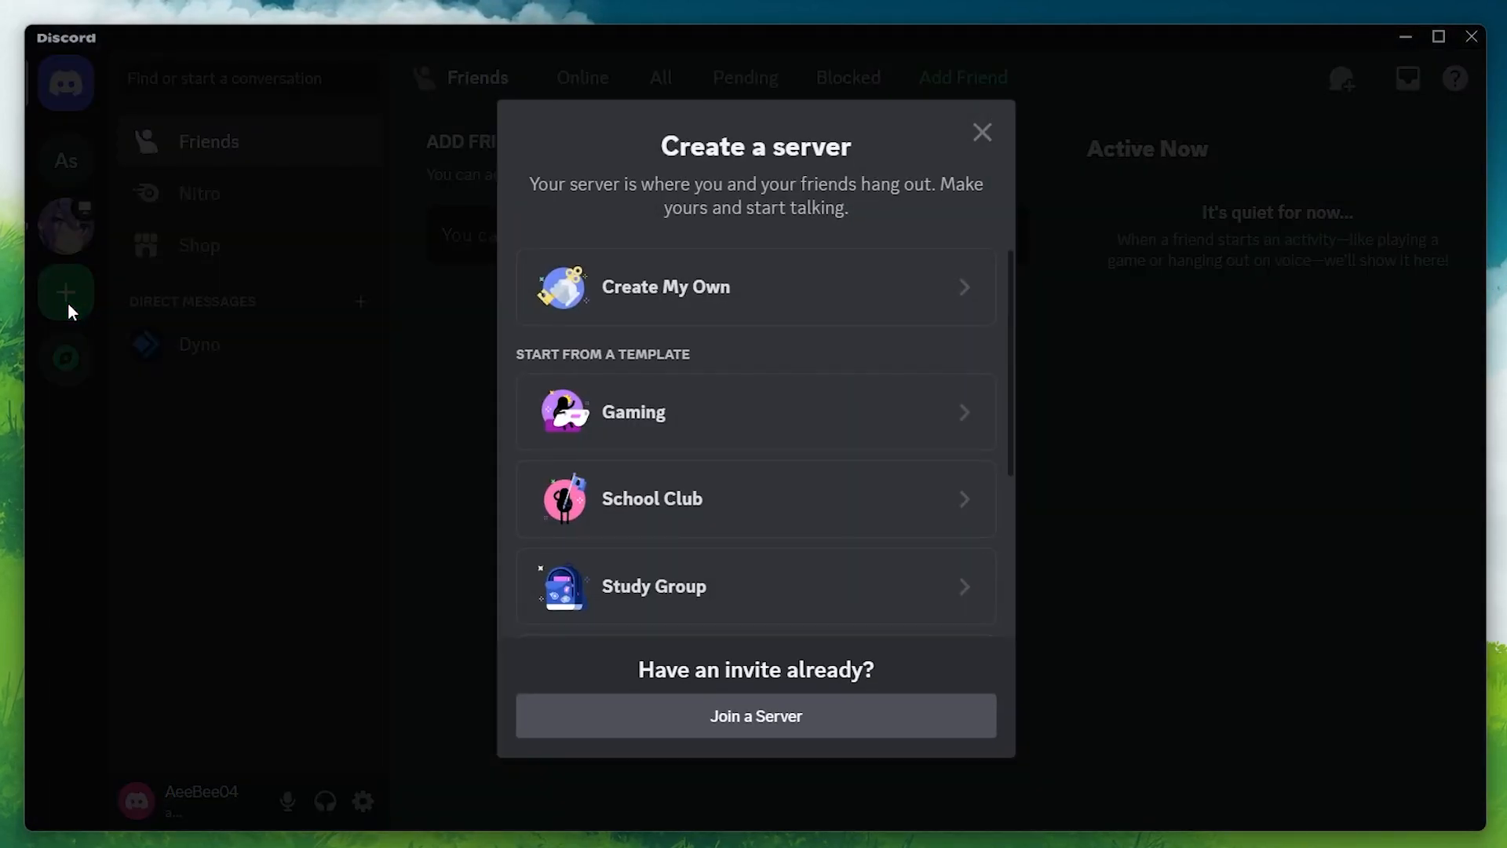
mouse_move(623, 632)
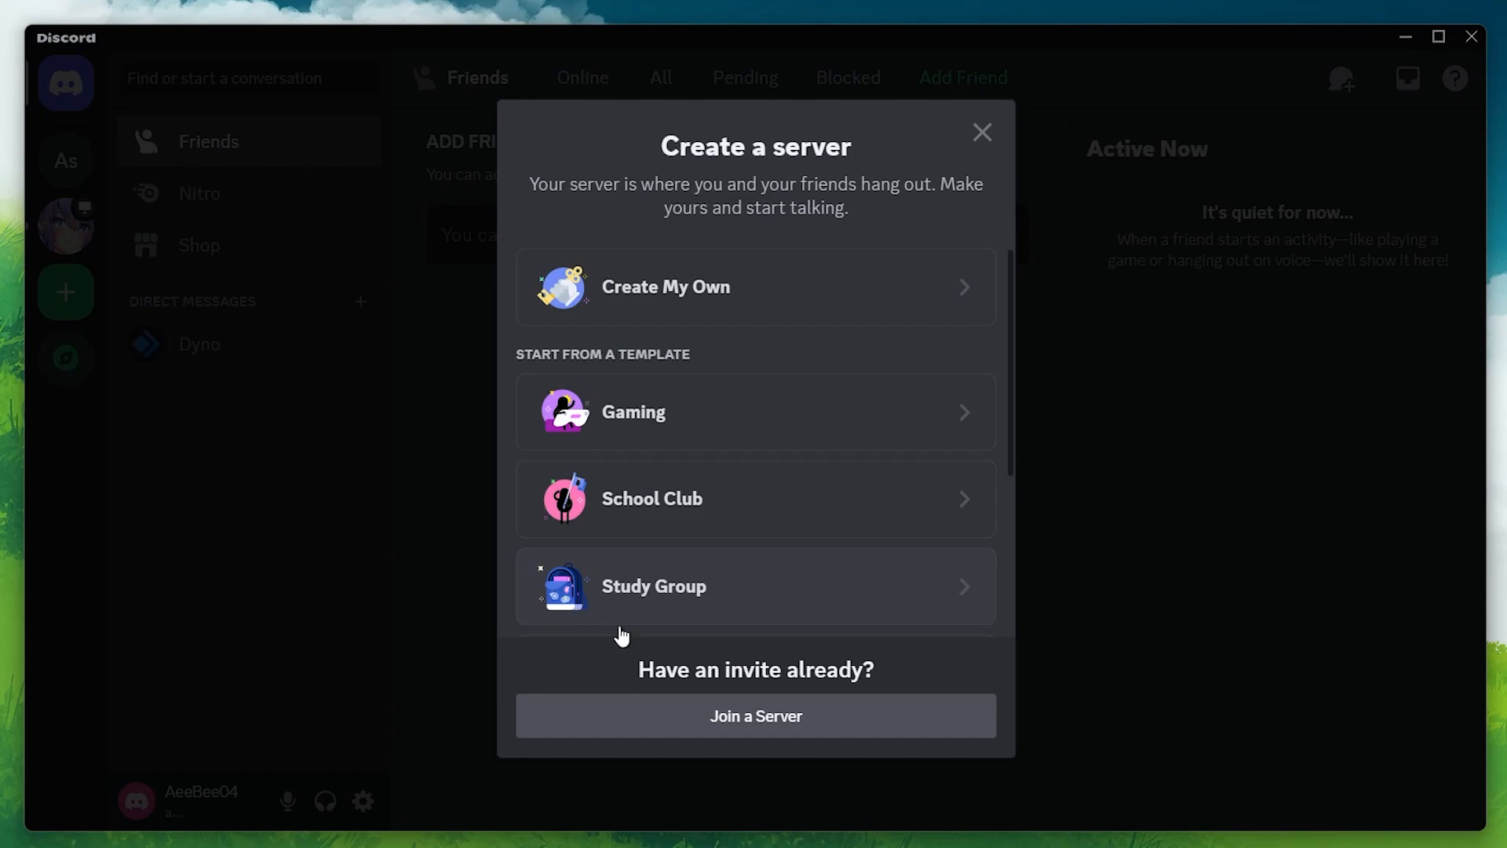
Step: Join a server with the invite code 'bloxfruits', landing in its rules channel
left_click(755, 716)
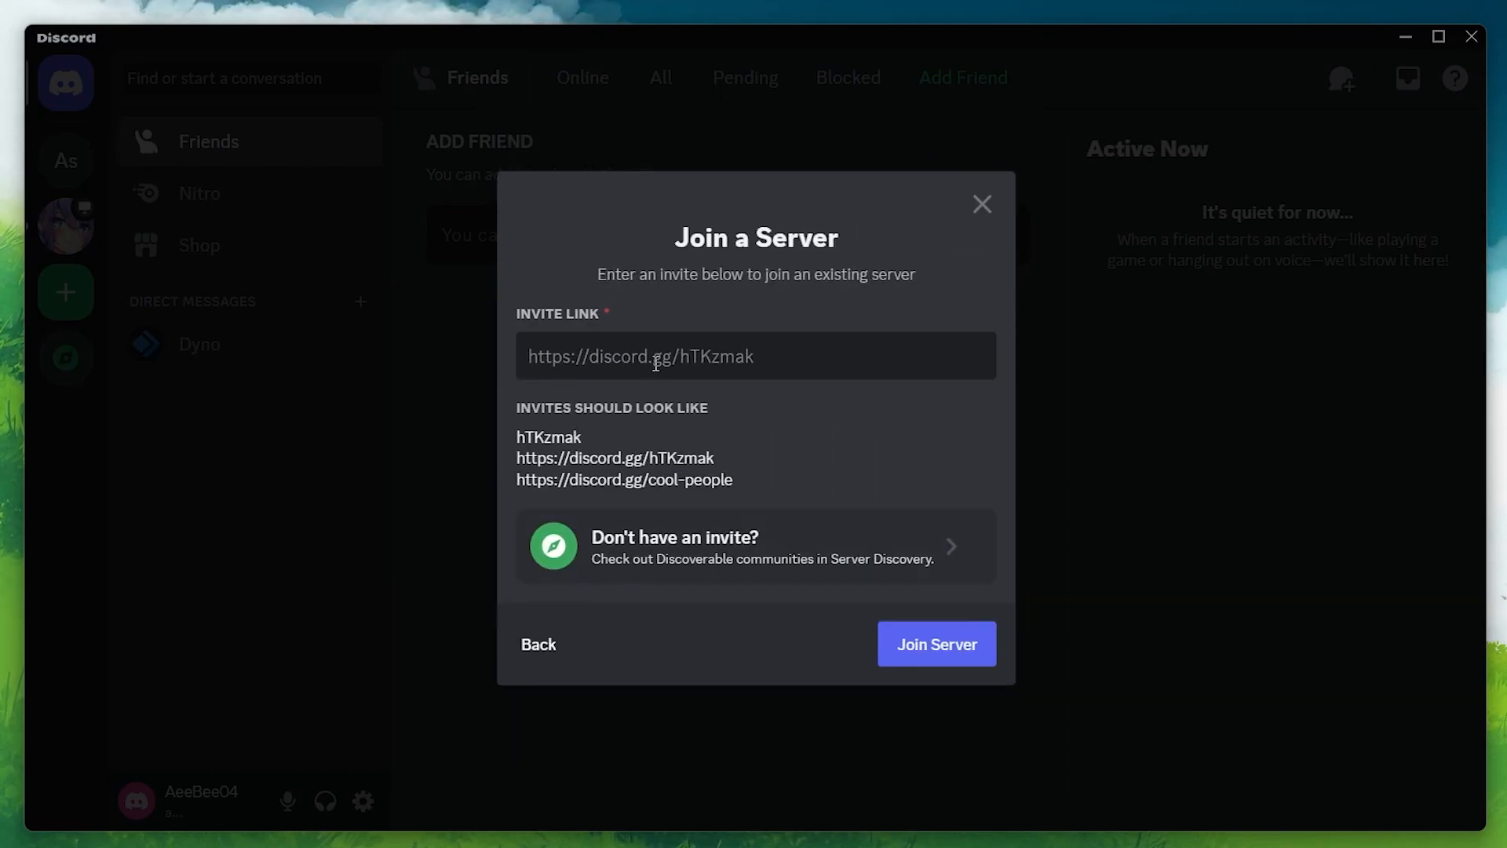
type("bloxfr")
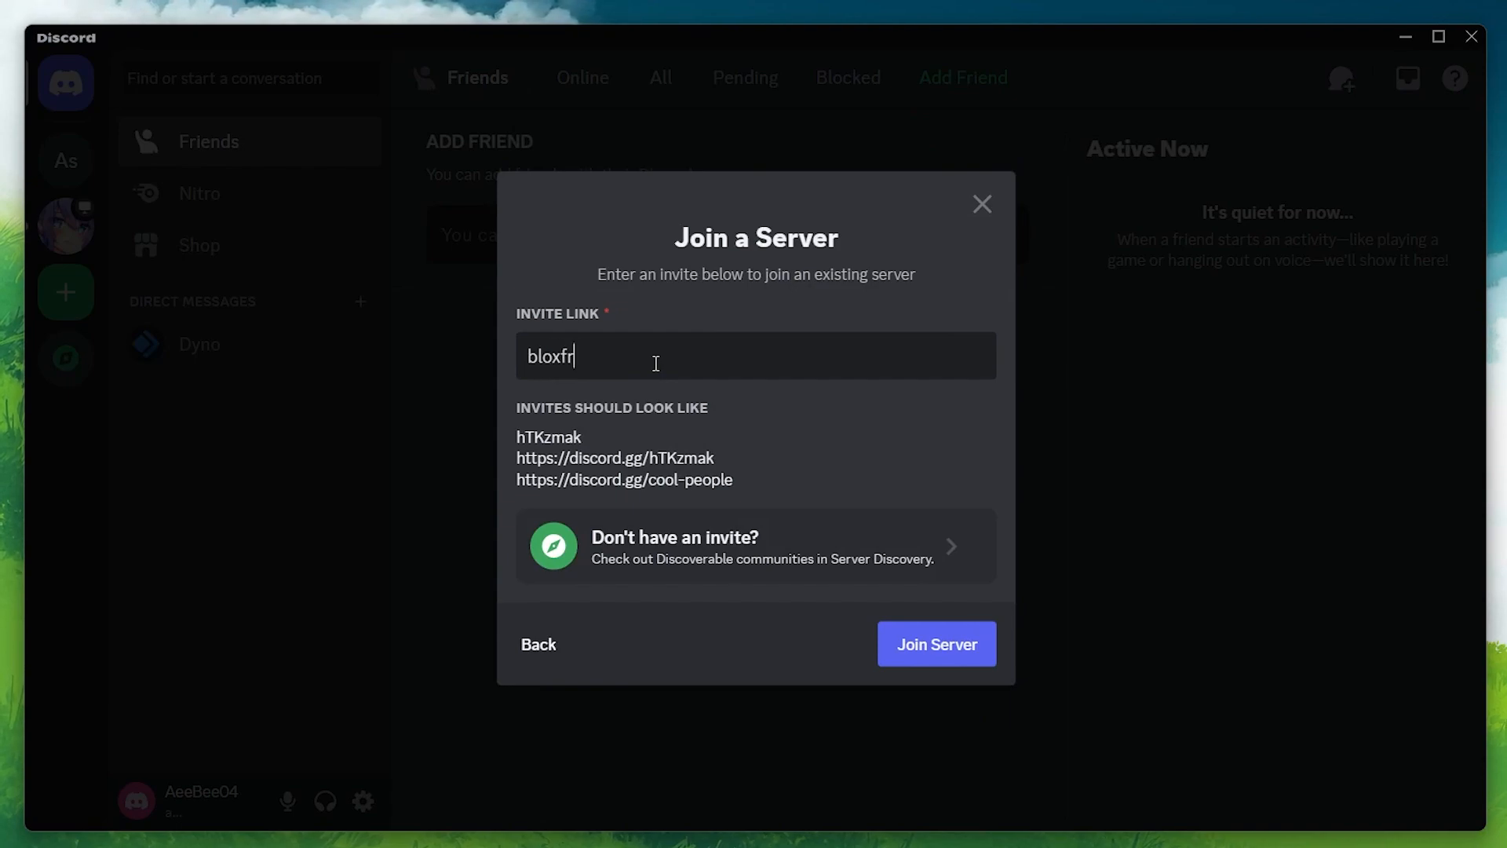
type("uits")
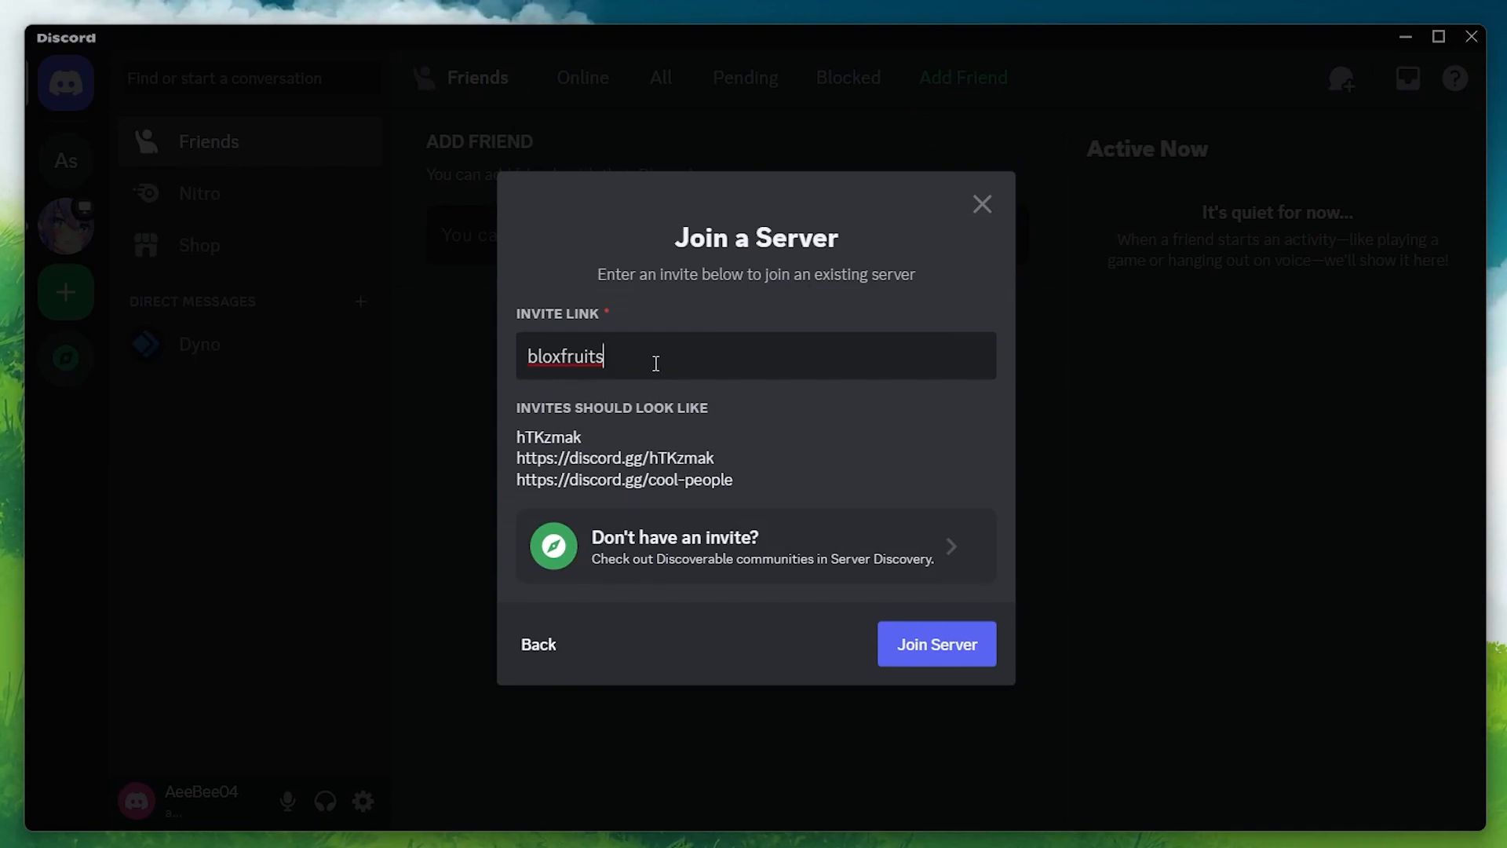
mouse_move(936, 643)
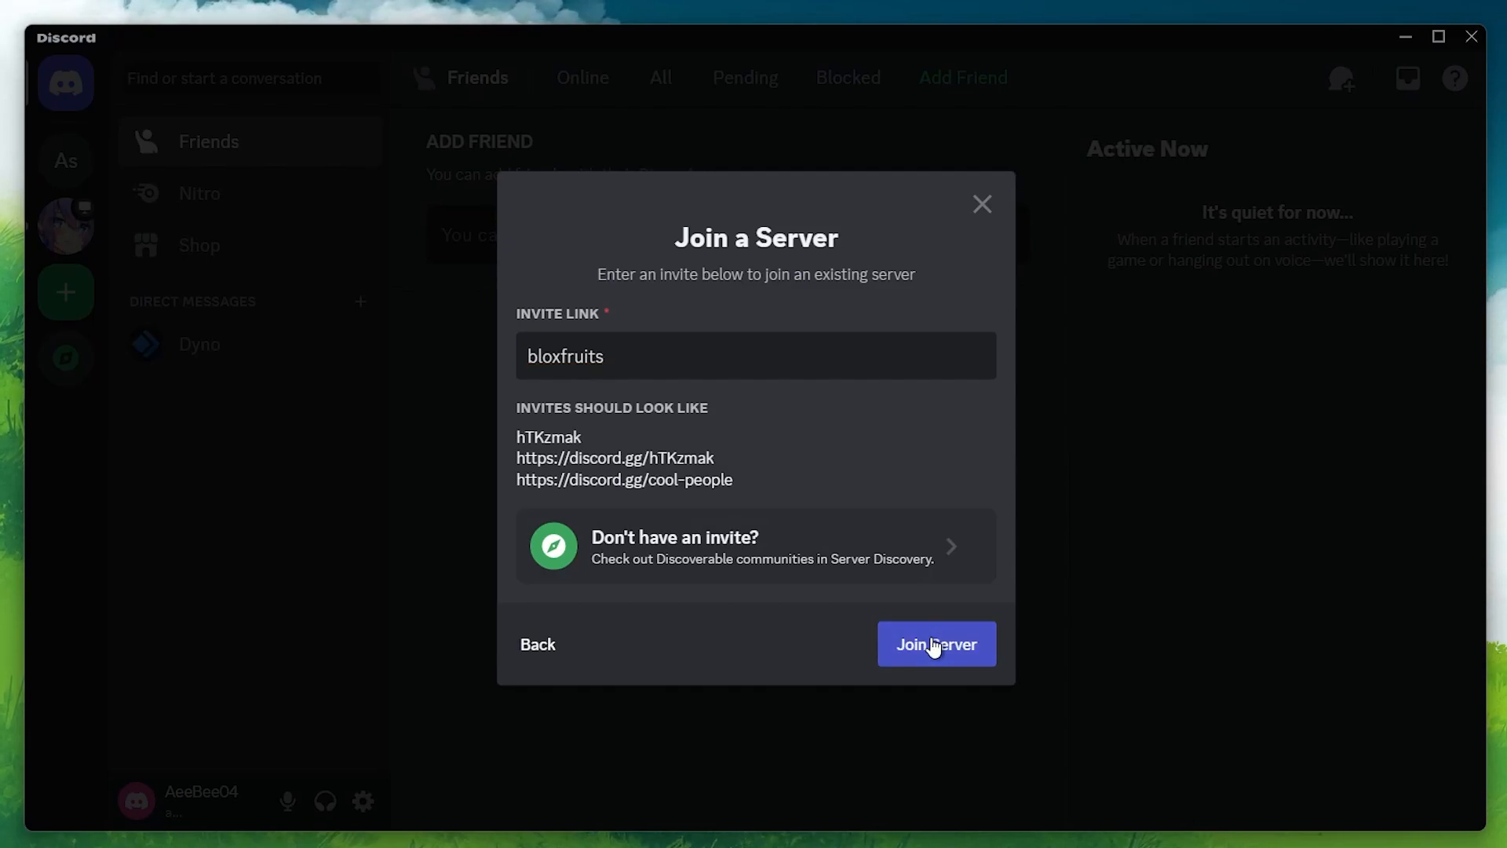
left_click(936, 643)
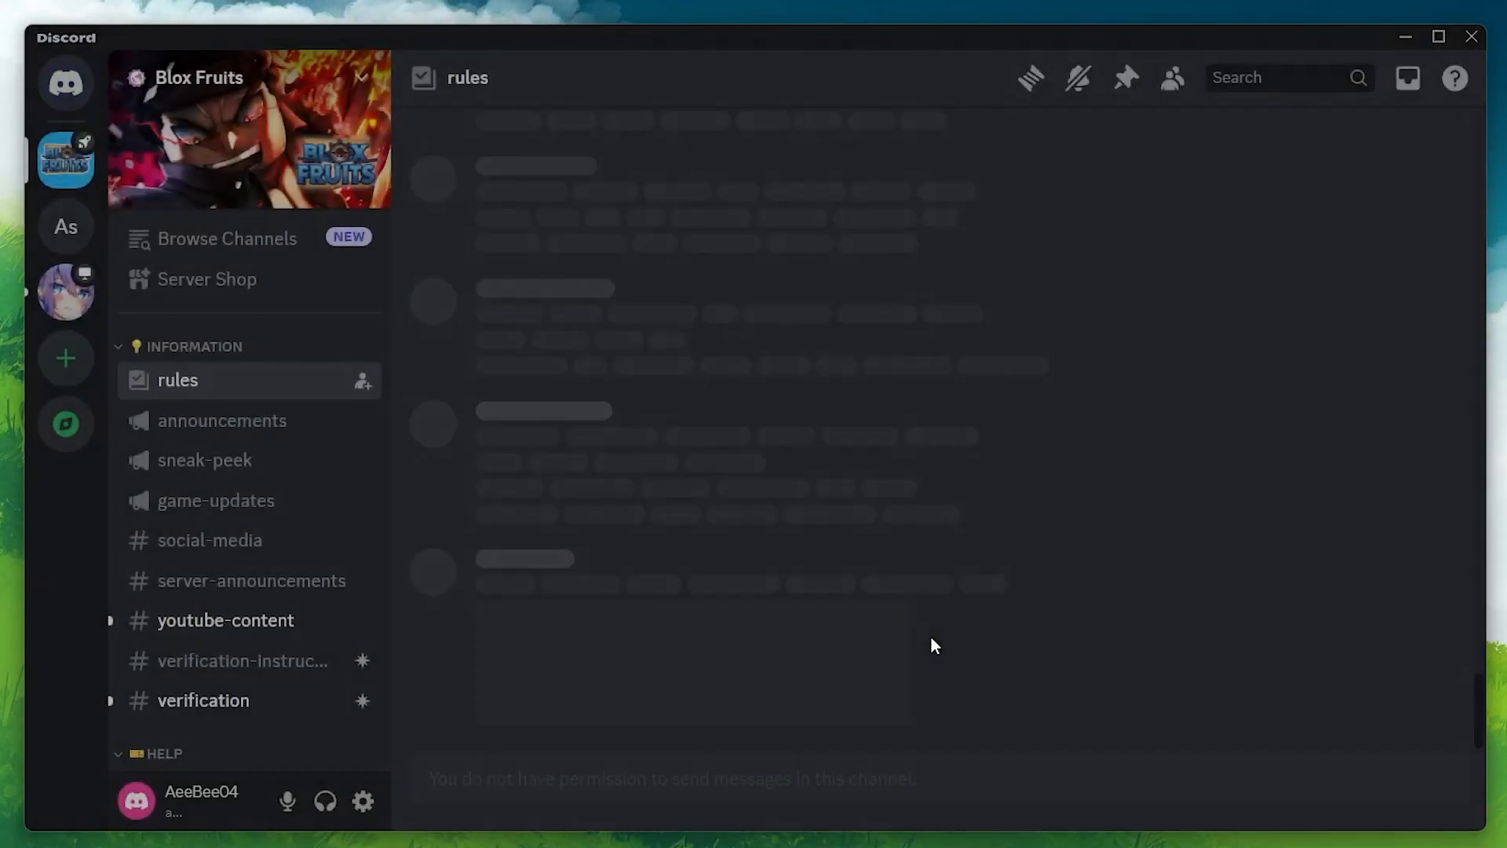